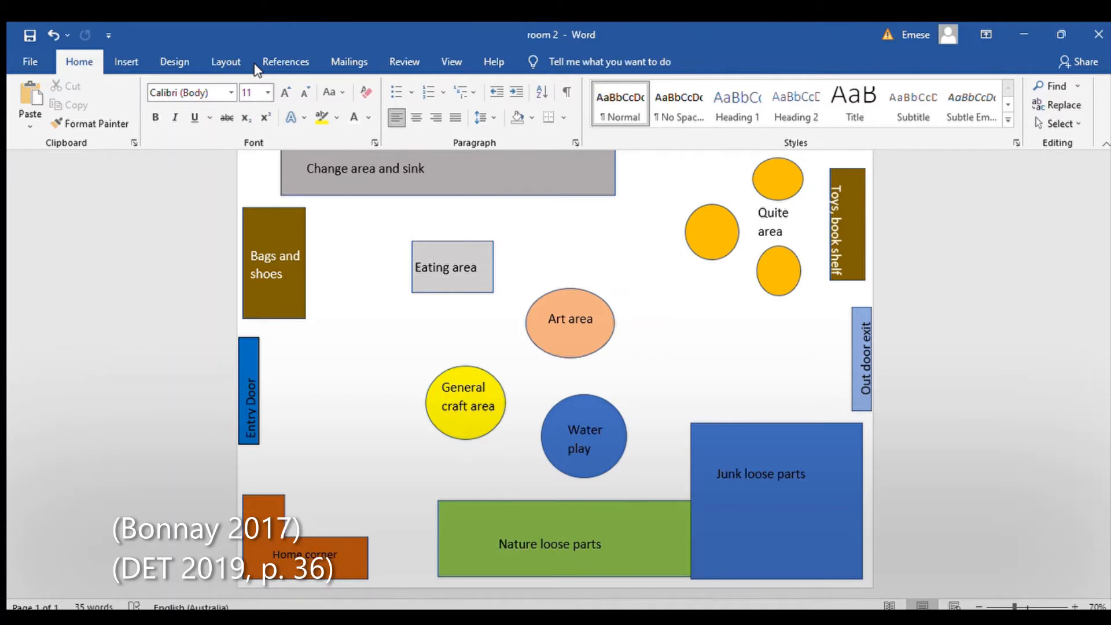
mouse_move(225, 63)
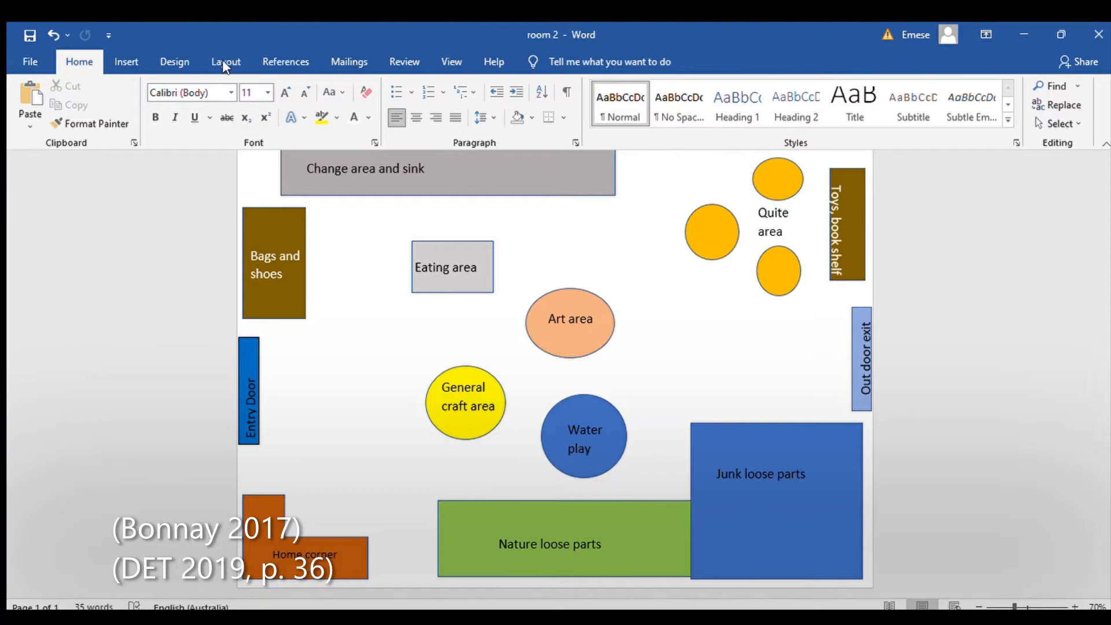
mouse_move(200, 64)
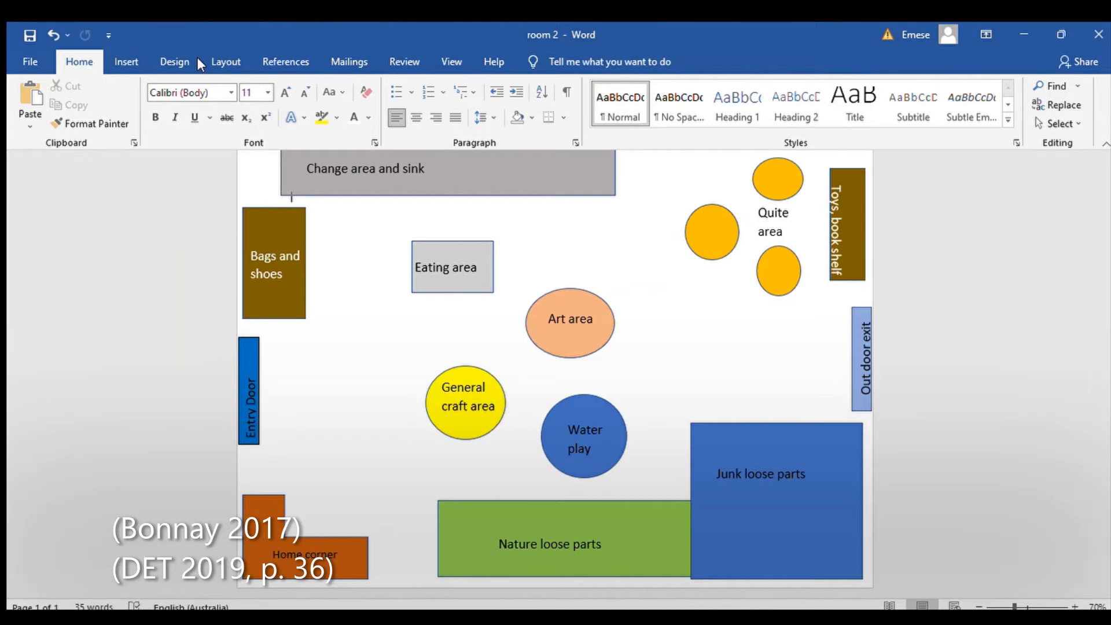
mouse_move(3, 275)
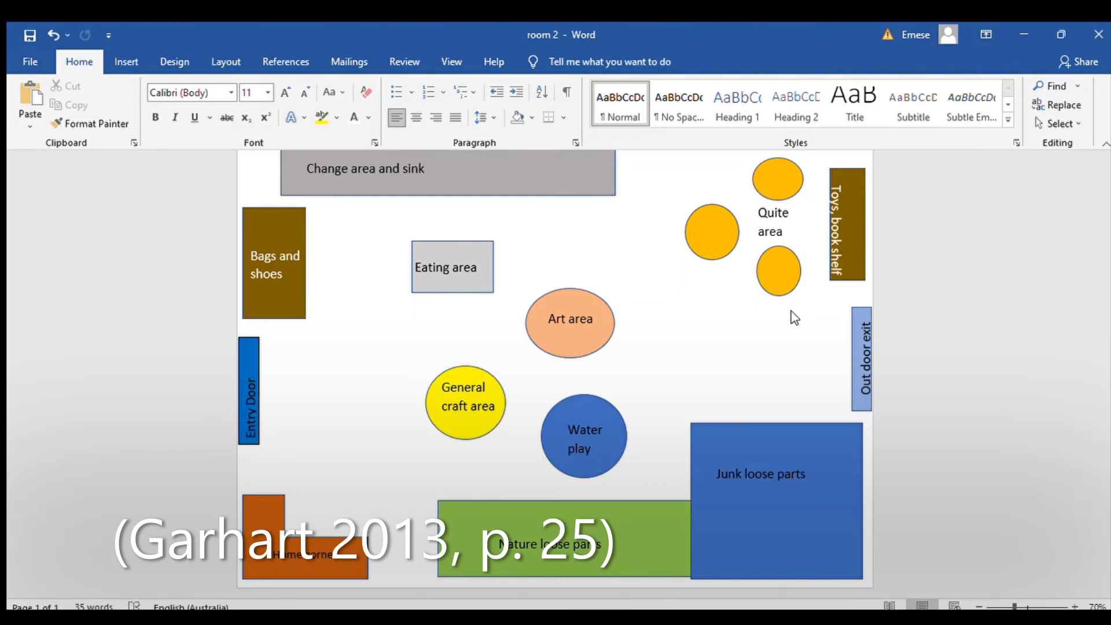
click(291, 197)
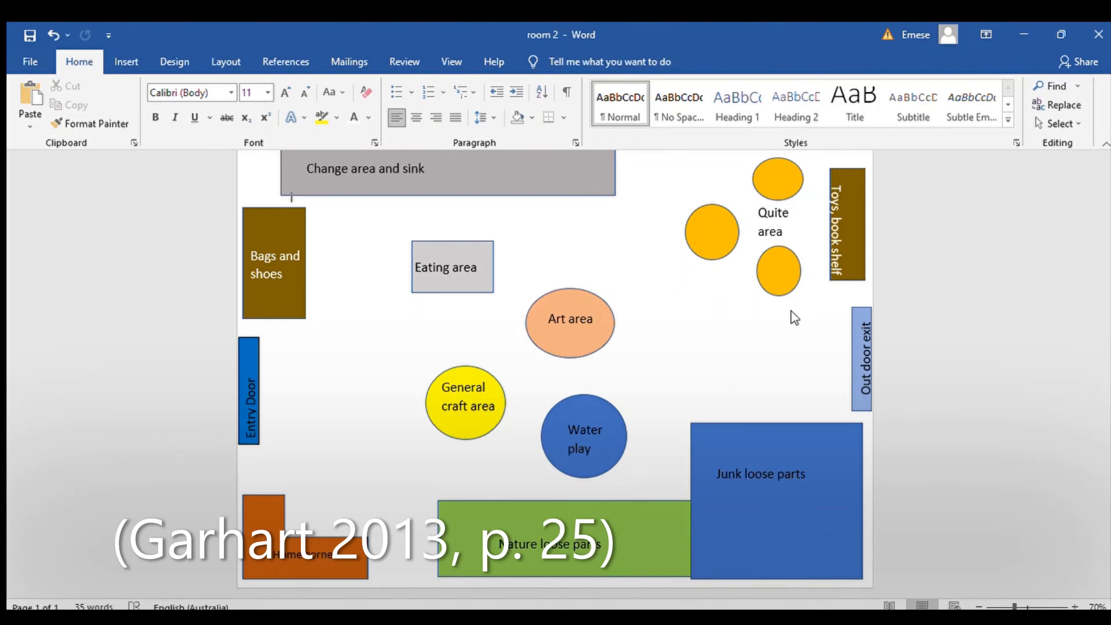
mouse_move(806, 317)
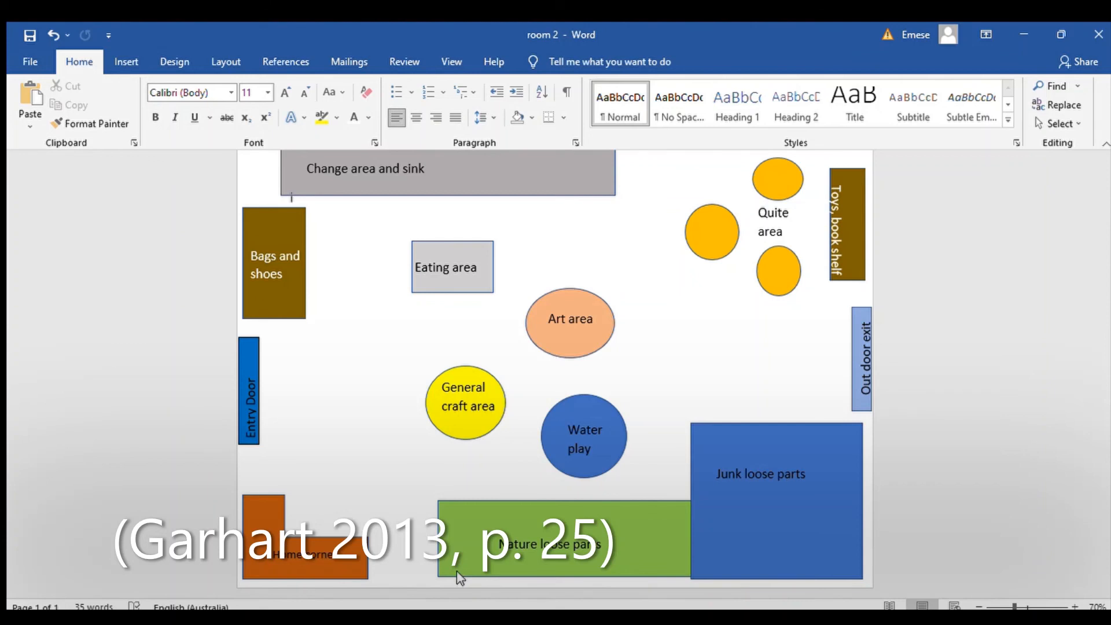
mouse_move(138, 455)
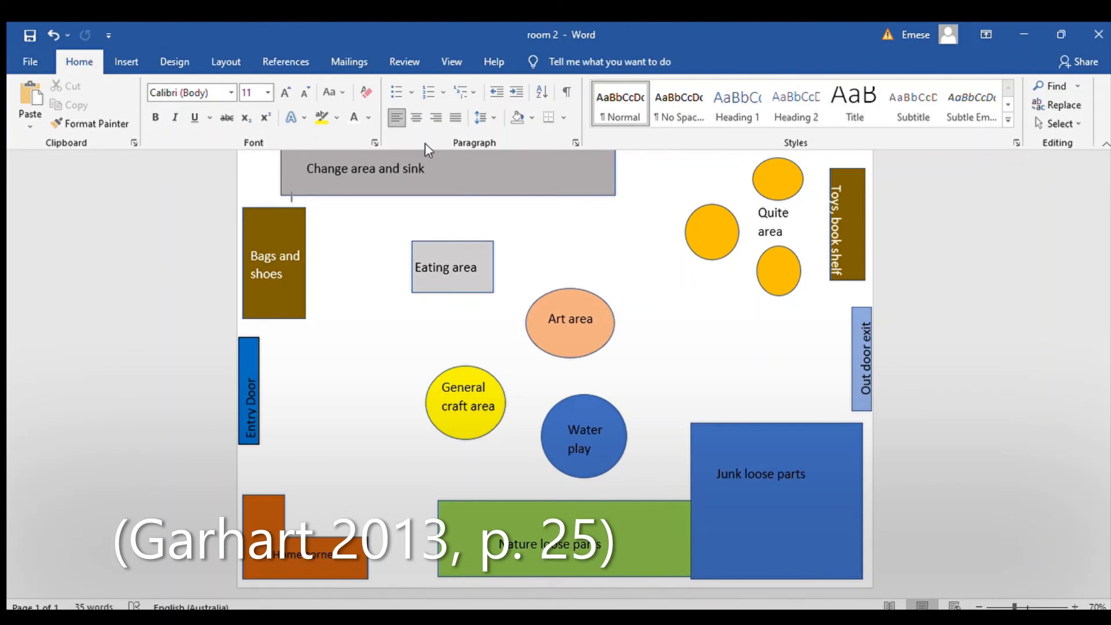
mouse_move(878, 376)
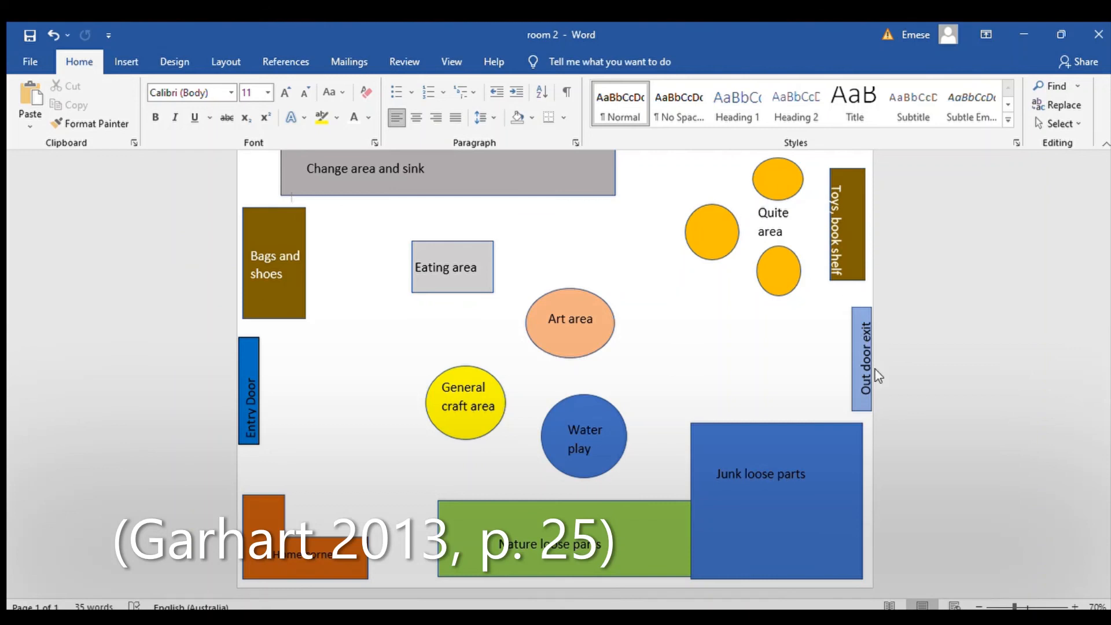
mouse_move(253, 507)
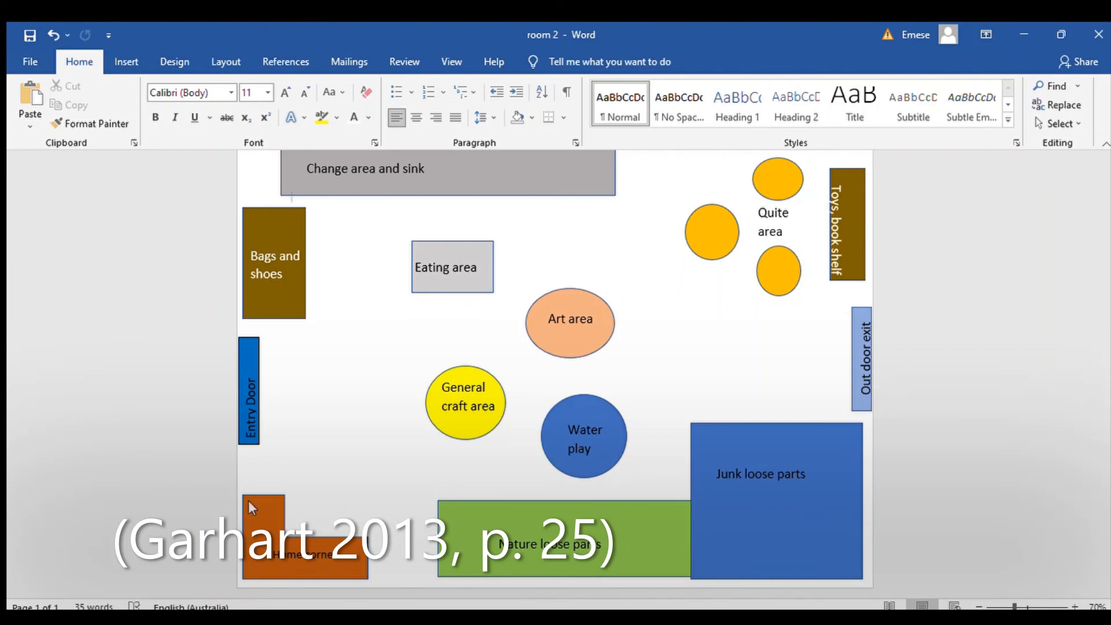
mouse_move(457, 133)
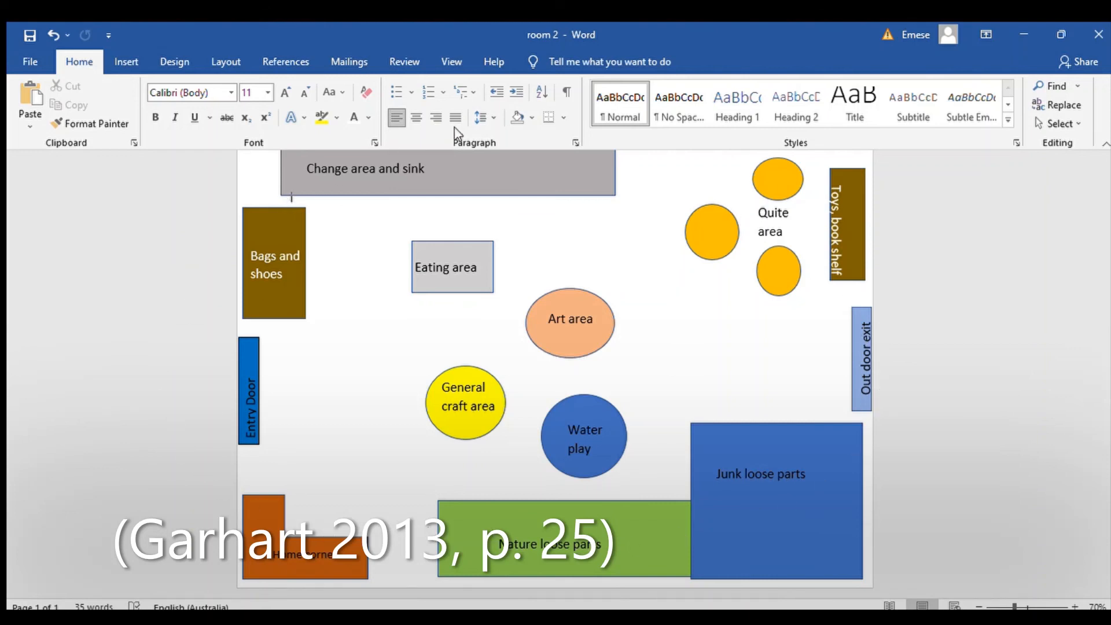
mouse_move(688, 169)
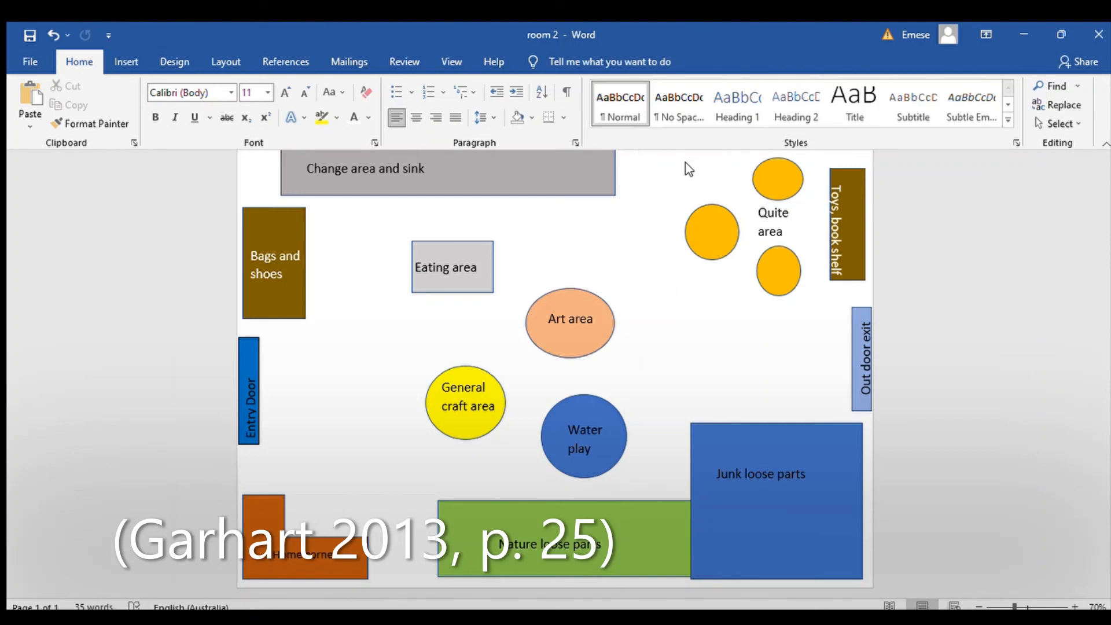
mouse_move(812, 220)
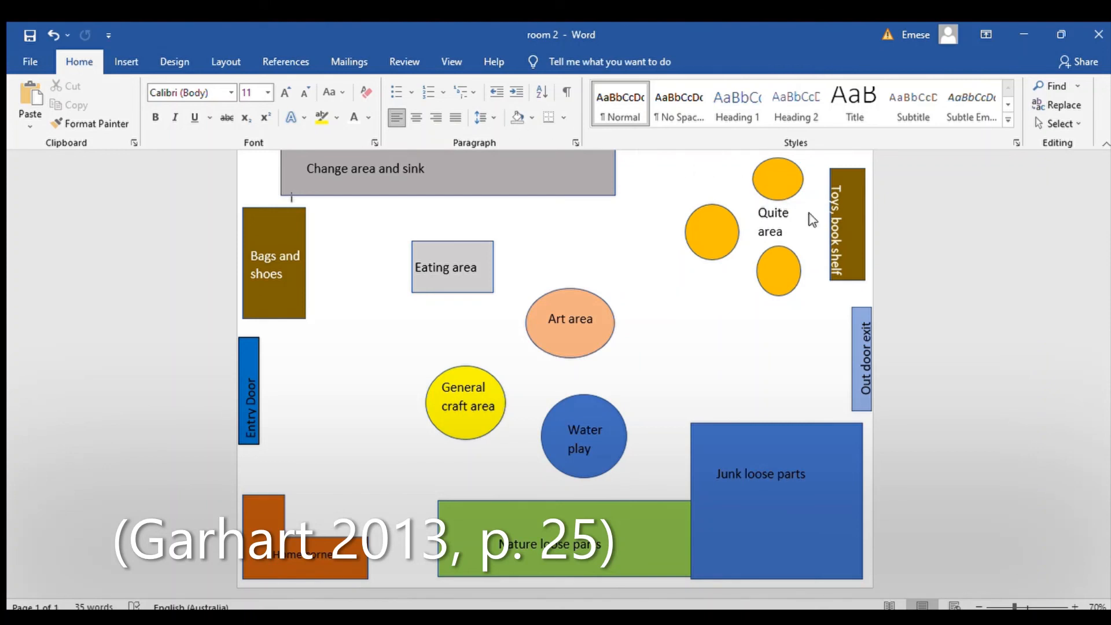
mouse_move(968, 350)
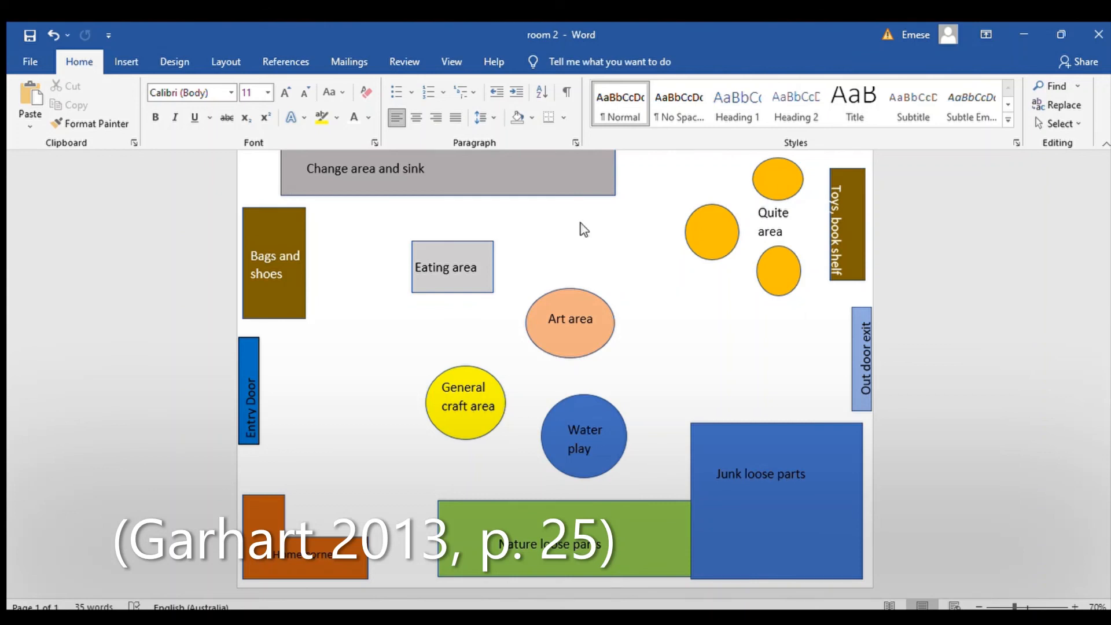
mouse_move(193, 59)
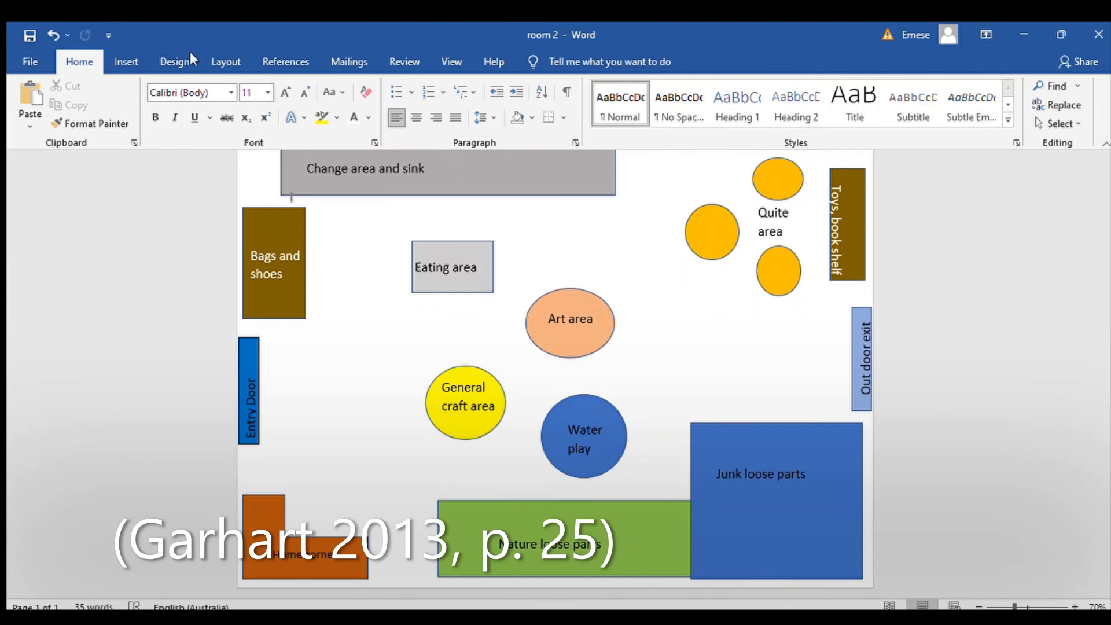